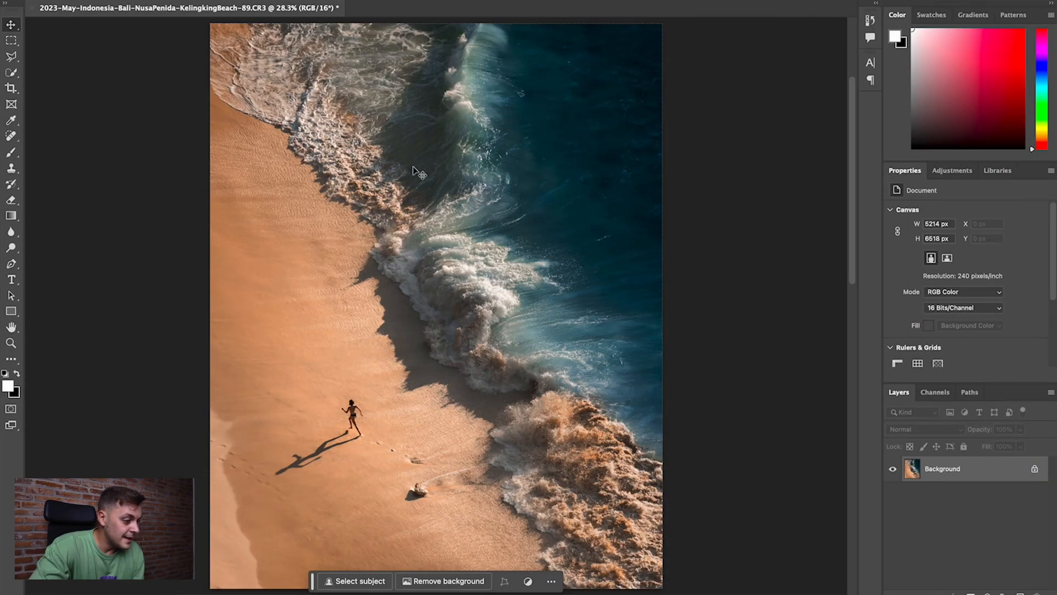
pyautogui.moveTo(407, 215)
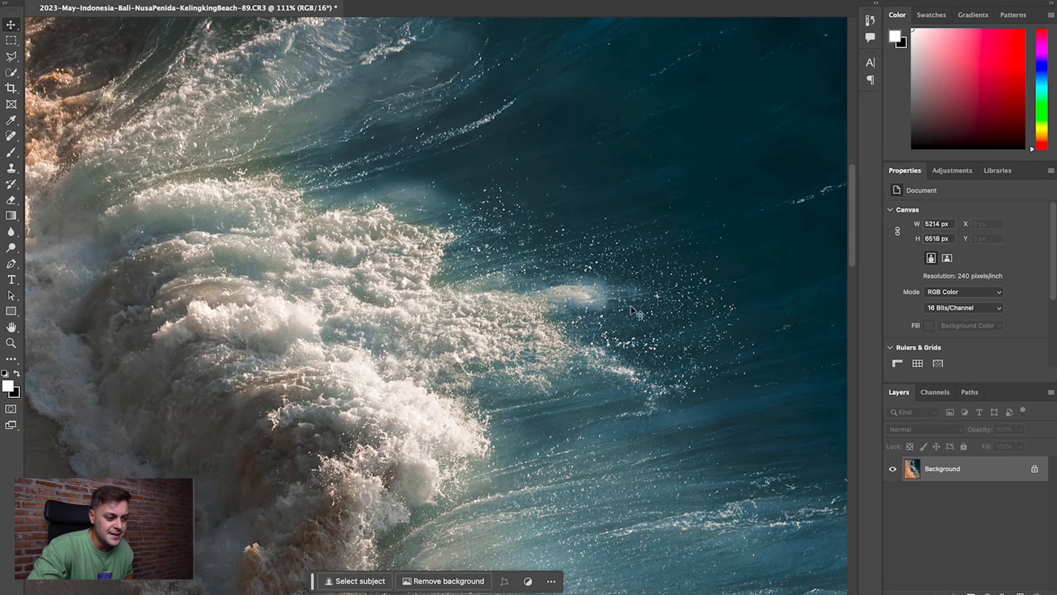
pyautogui.moveTo(587, 327)
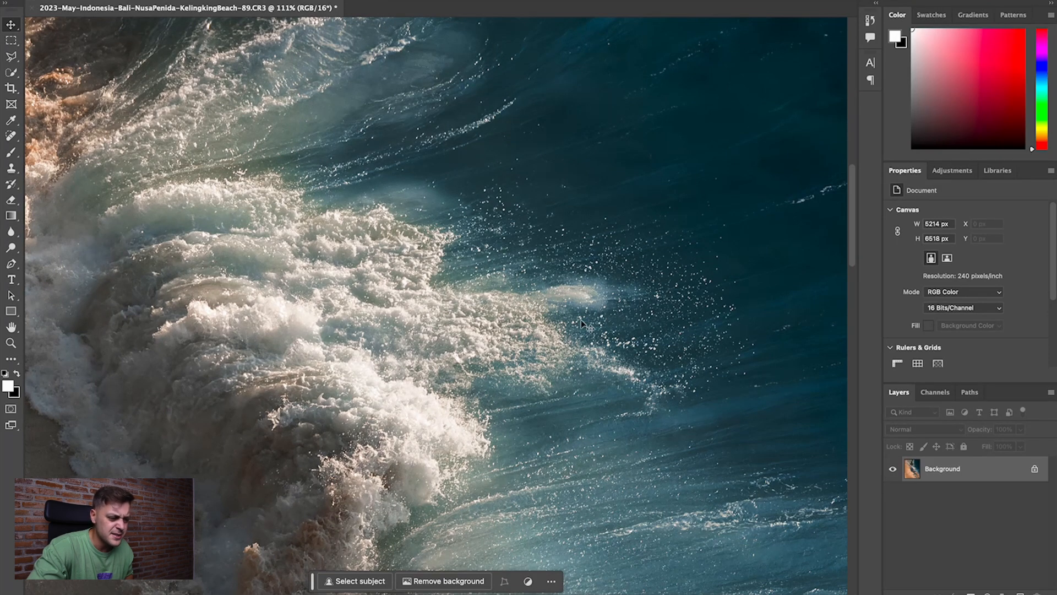
pyautogui.moveTo(566, 297)
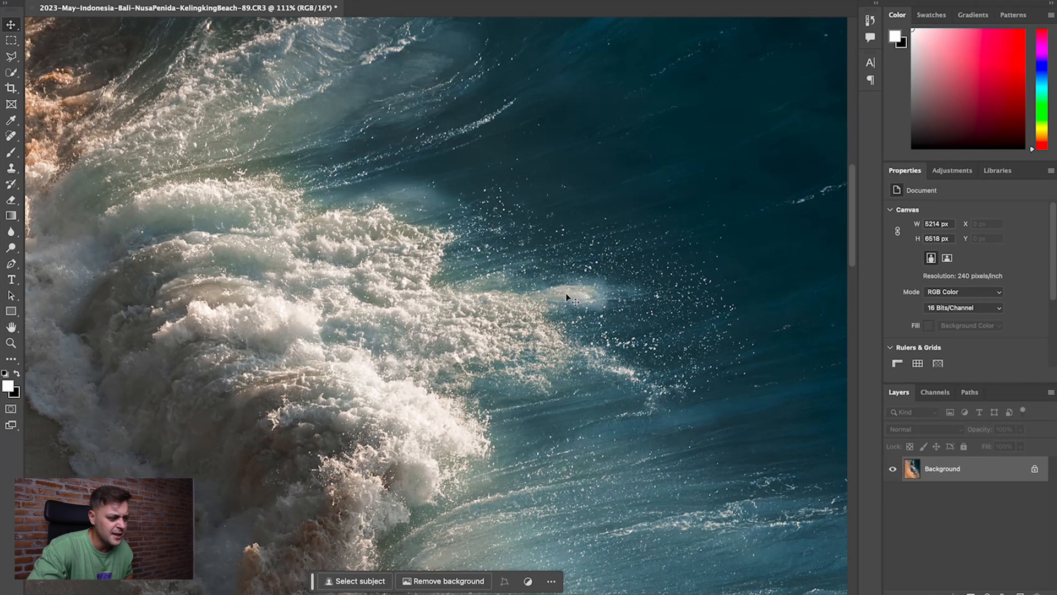
pyautogui.moveTo(572, 291)
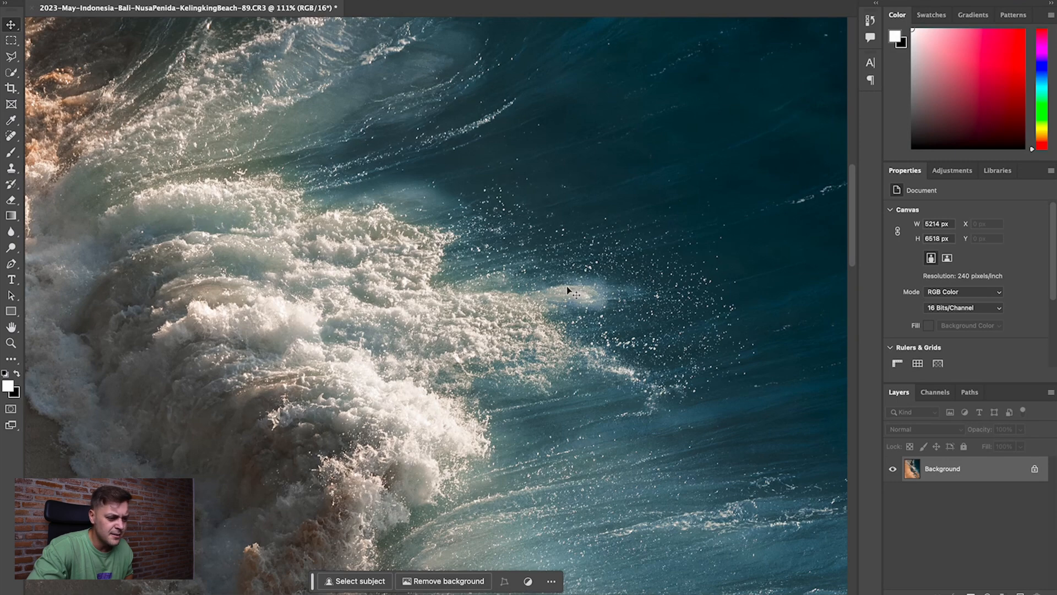